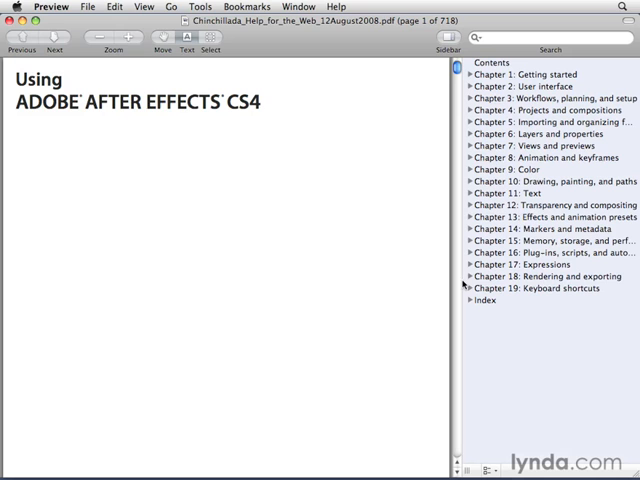
Expand Chapter 13 and its effect galleries in the contents, reaching the Generate effects gallery page.
left_click(472, 216)
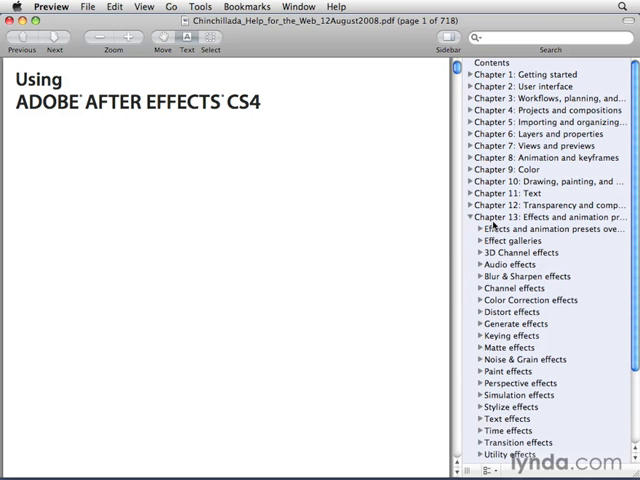
left_click(480, 240)
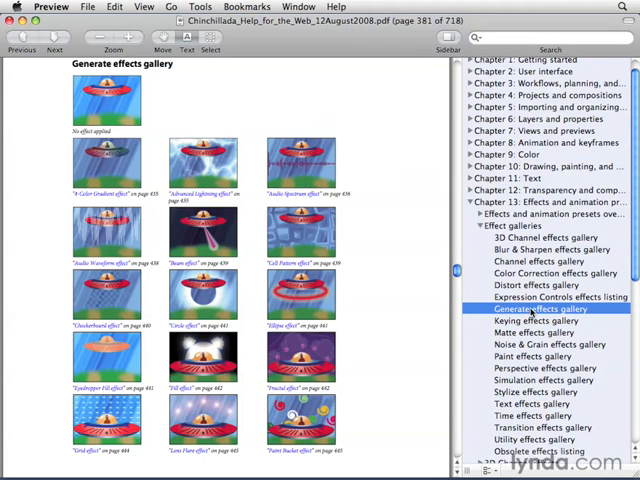
mouse_move(222, 176)
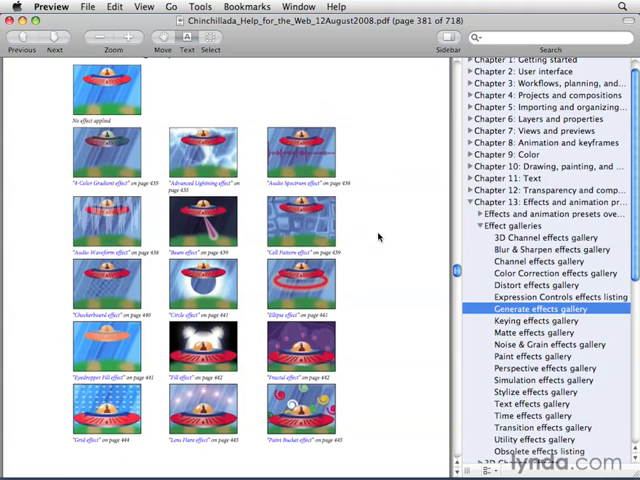
scroll("down", 3)
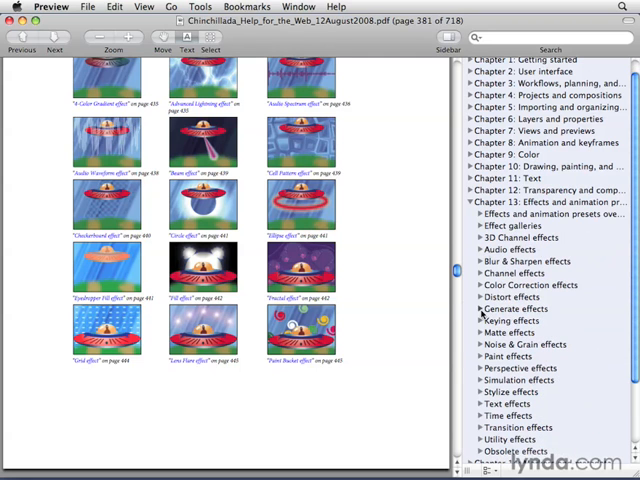
Jump to the Fractal effect page (around page 449) from Generate effects and read down its settings.
left_click(484, 308)
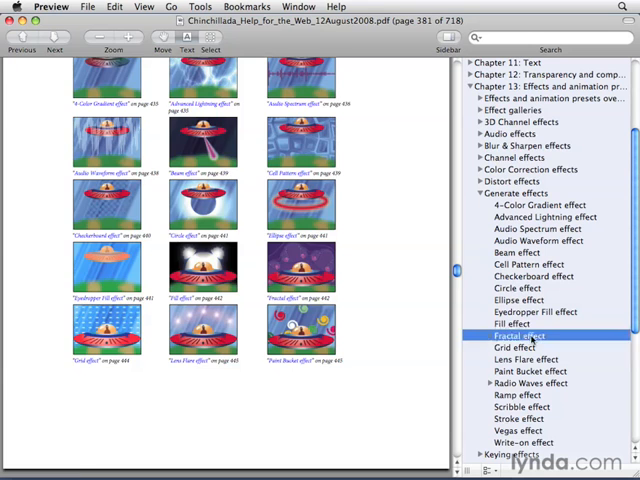
left_click(520, 336)
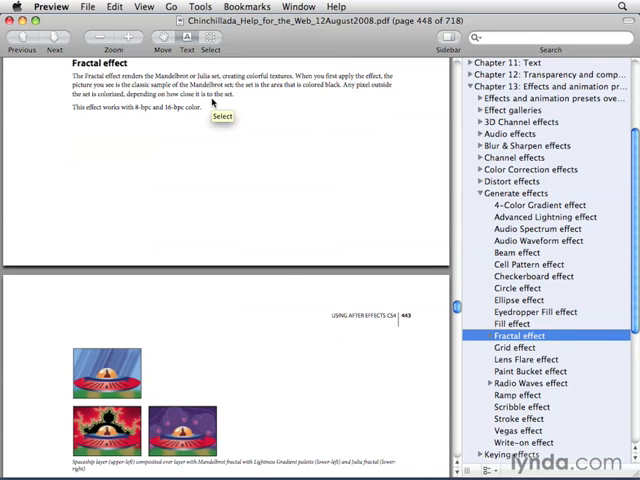
scroll("down", 3)
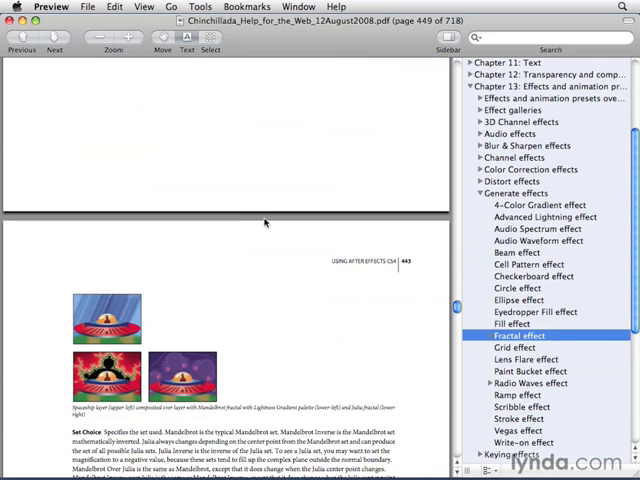
scroll("down", 3)
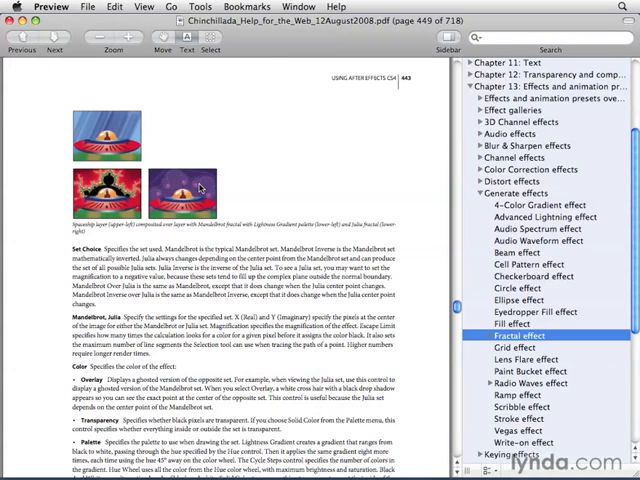
scroll("down", 3)
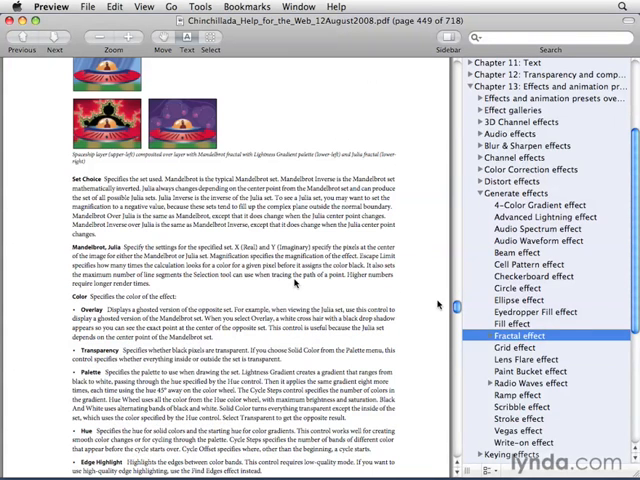
scroll("down", 3)
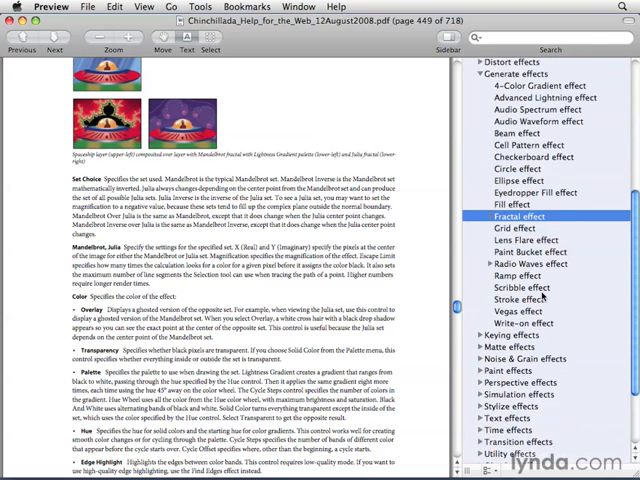
scroll("down", 3)
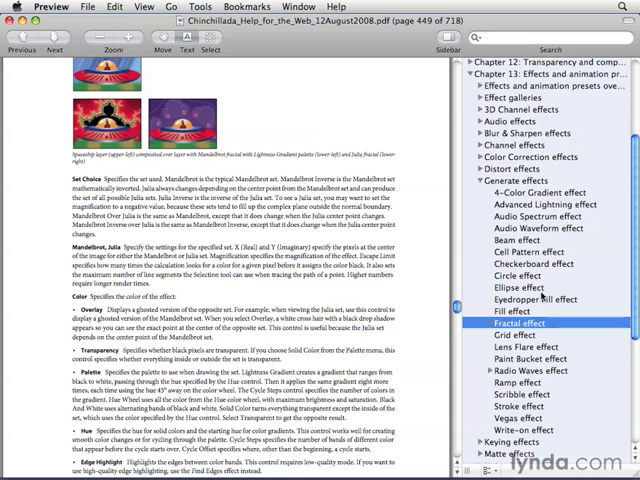
mouse_move(544, 300)
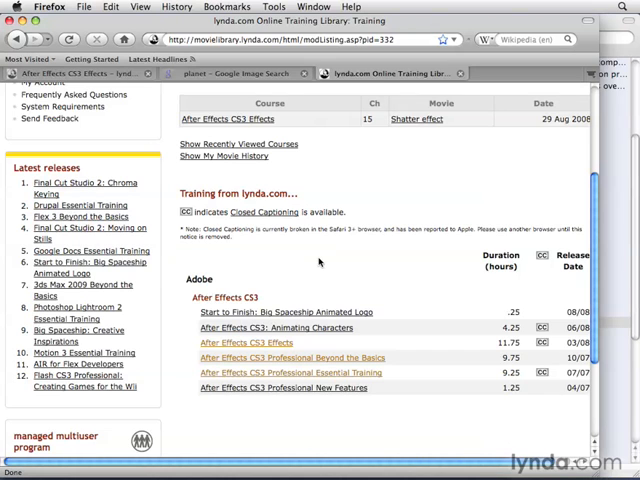
mouse_move(346, 262)
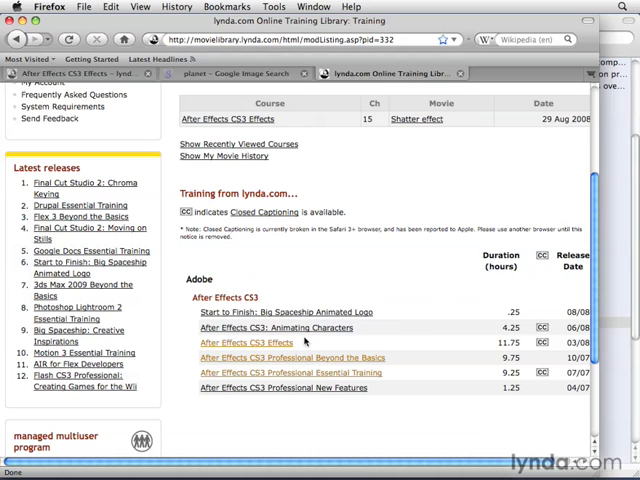
mouse_move(304, 344)
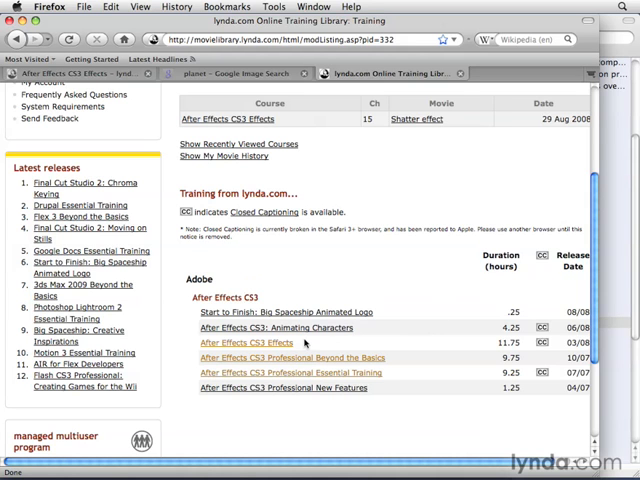
mouse_move(344, 344)
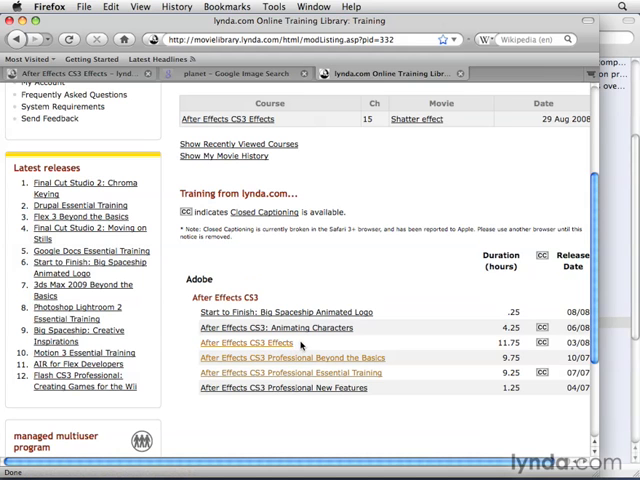
mouse_move(484, 344)
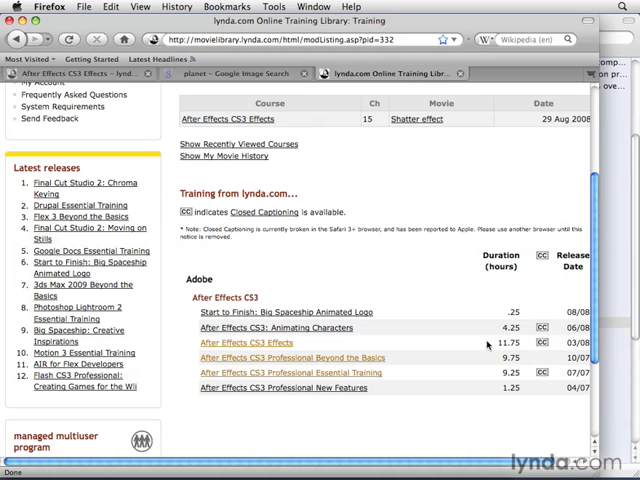